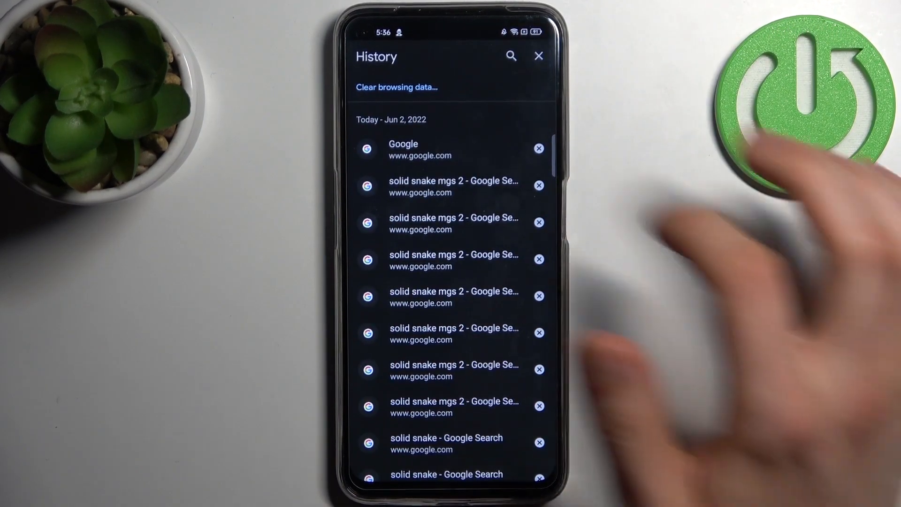
# Step: Go to 'Clear browsing data…' from the History page
pyautogui.click(396, 87)
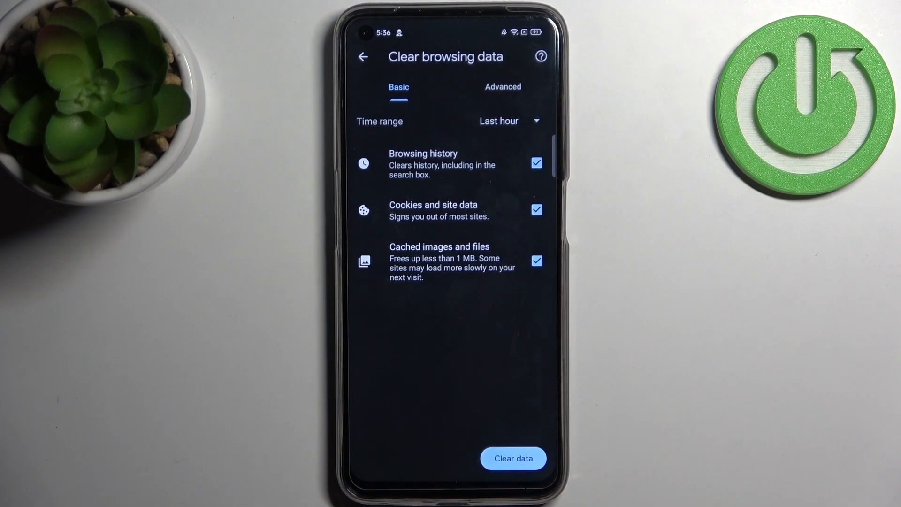
# Step: Set the time range to 'All time', keeping history, cookies and cached files checked
pyautogui.click(499, 121)
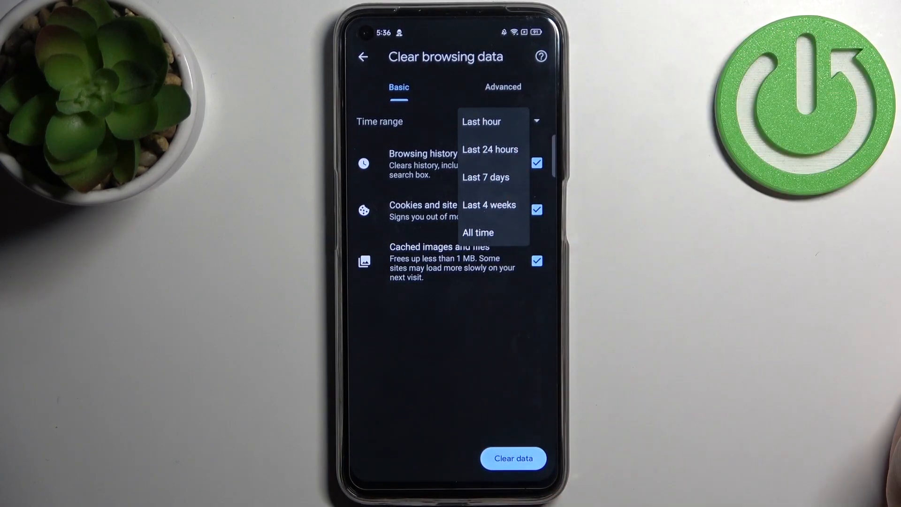
pyautogui.click(478, 232)
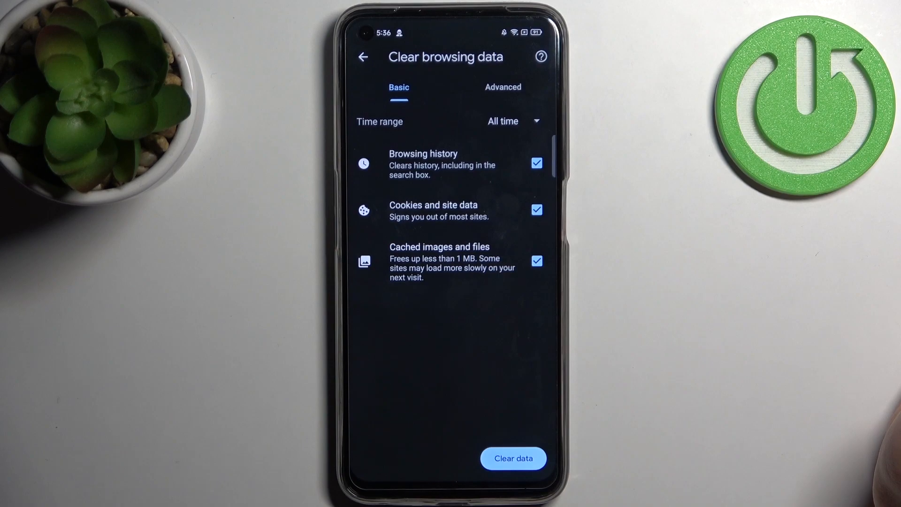
pyautogui.click(536, 164)
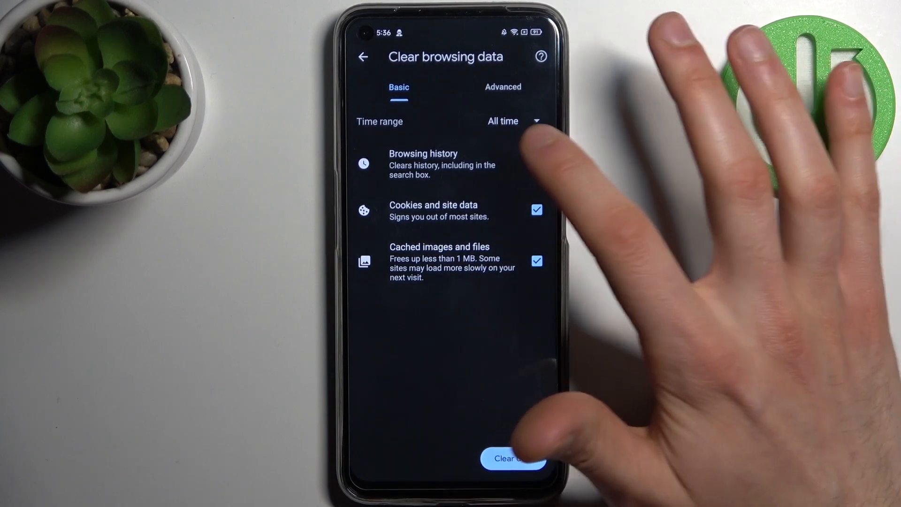
# Step: Start clearing the data, reaching the prompt about also clearing google.com data
pyautogui.click(536, 163)
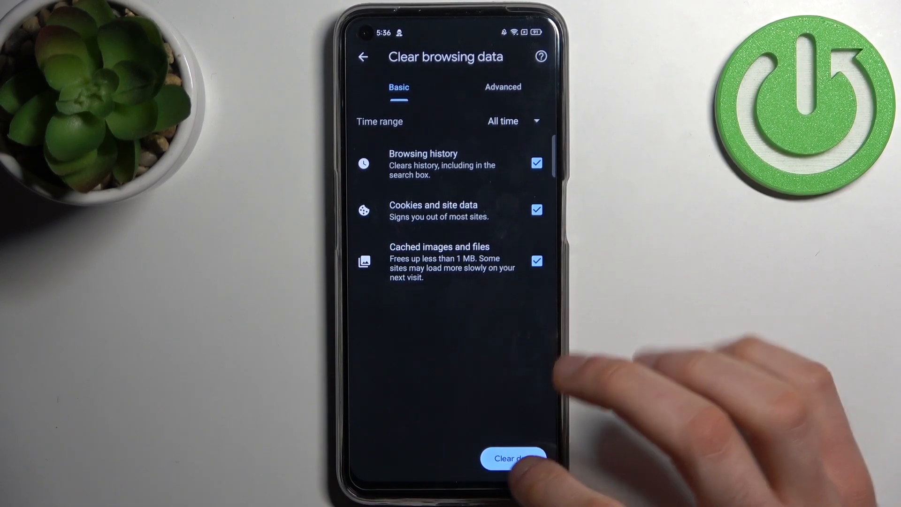
pyautogui.click(513, 458)
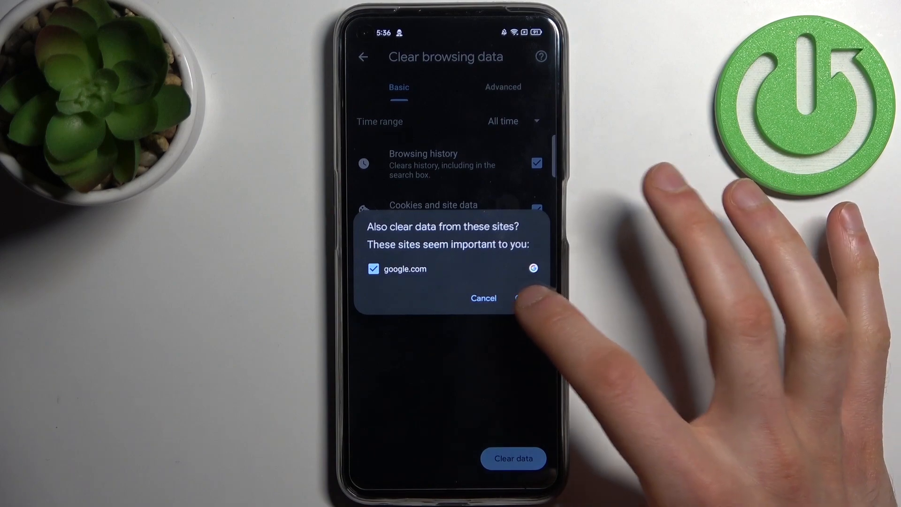